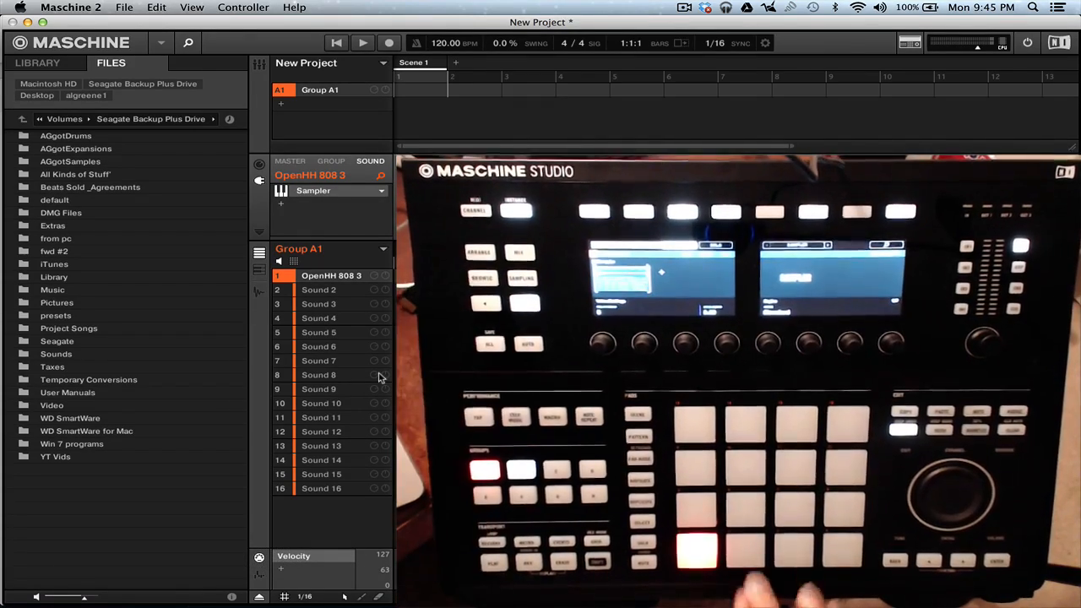
- Load ClosedHH 606 1 from the library into pad 2 of Group A1
{"action": "left_click", "coordinate": [319, 290]}
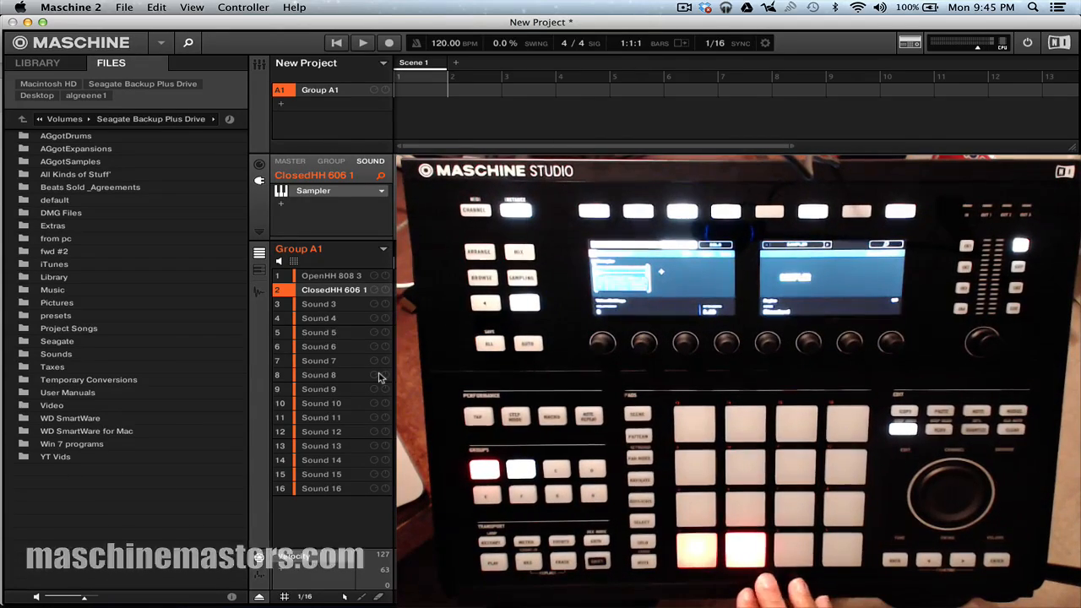
{"action": "left_click", "coordinate": [331, 276]}
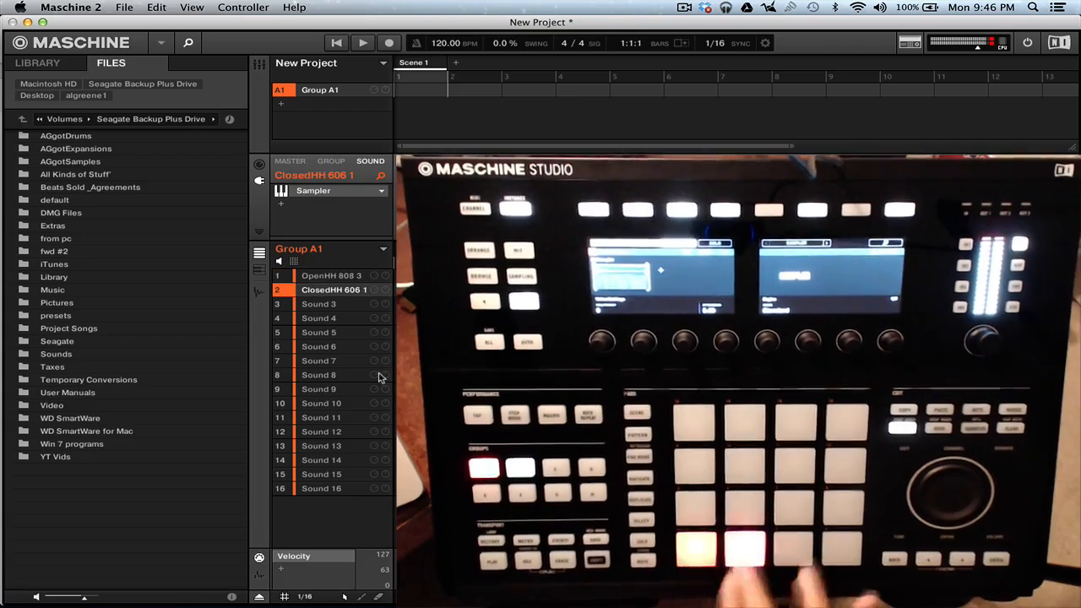
- Select OpenHH 808 3, then ClosedHH 606 1 to show its Voice Settings and Engine page
{"action": "left_click", "coordinate": [331, 275]}
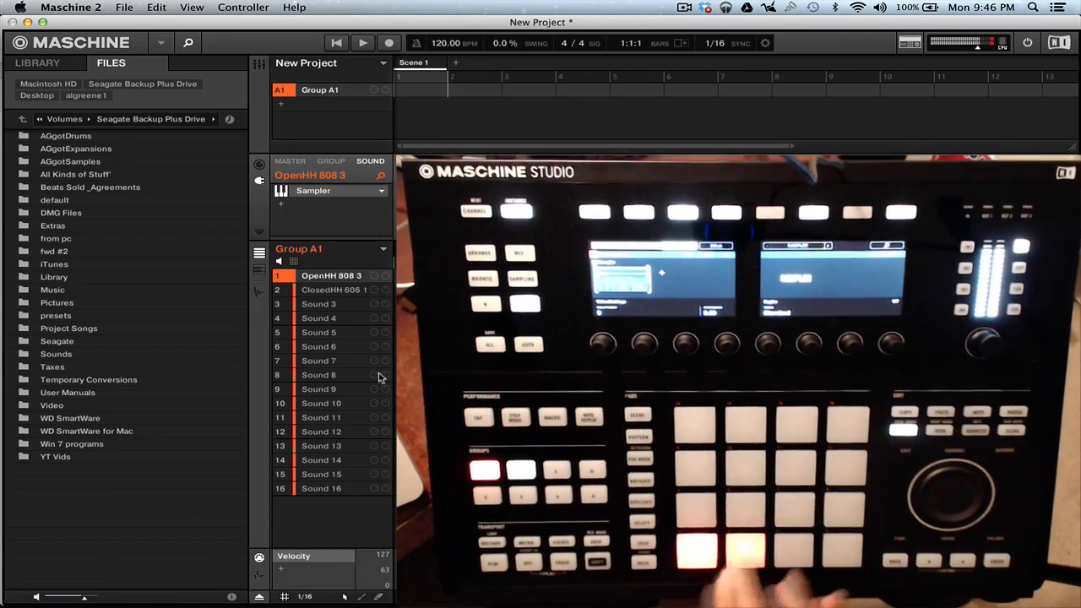
{"action": "left_click", "coordinate": [333, 290]}
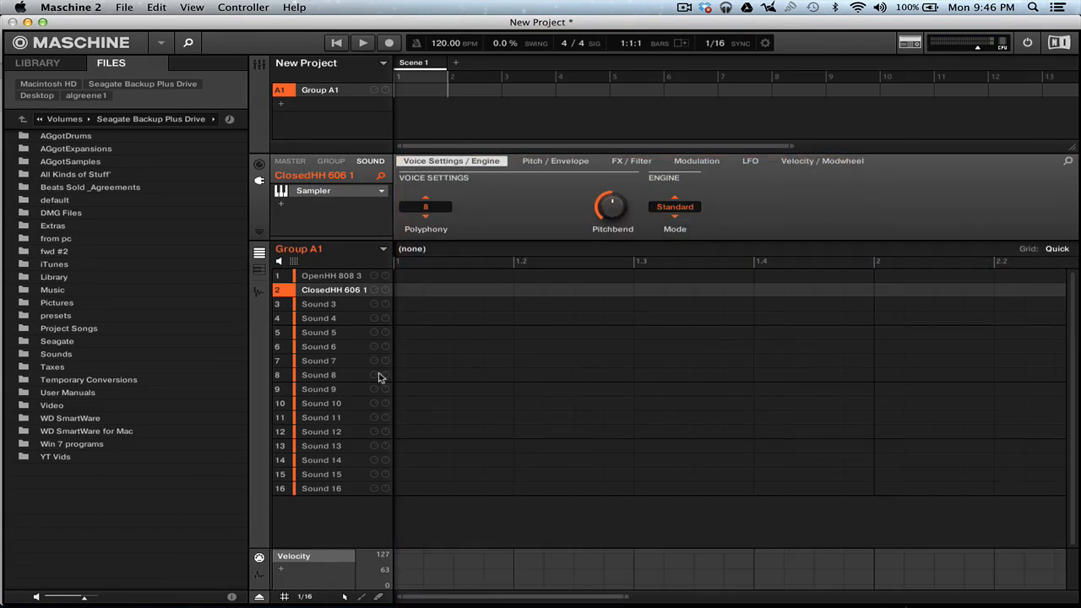